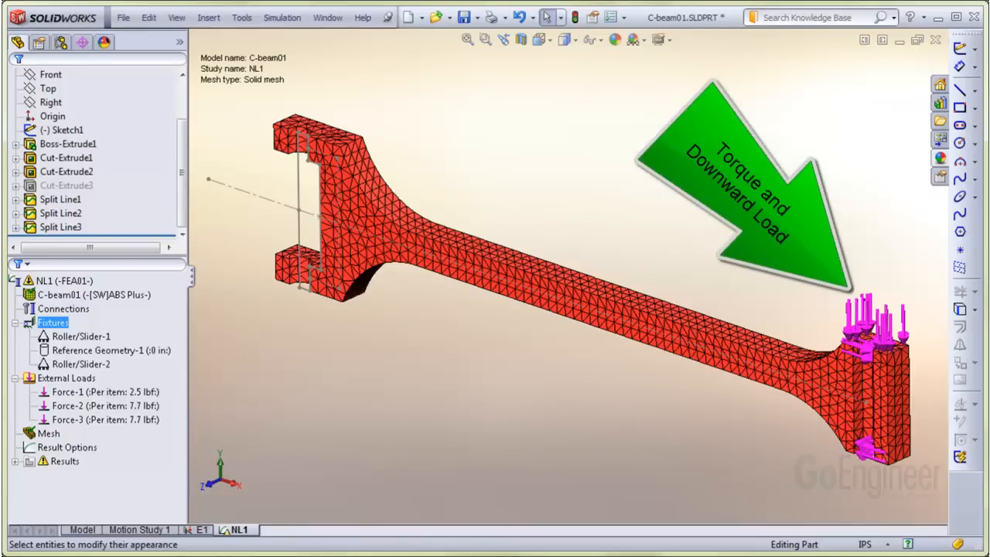
- Show the Reference Geometry-1 fixture symbols on the C-beam mesh in the NL1 study
right_click(80, 336)
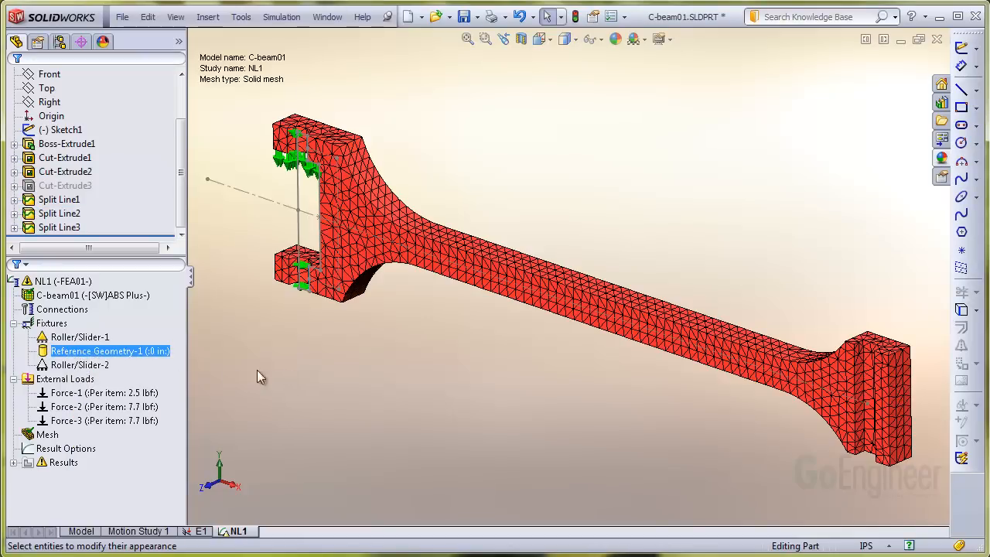
left_click(65, 377)
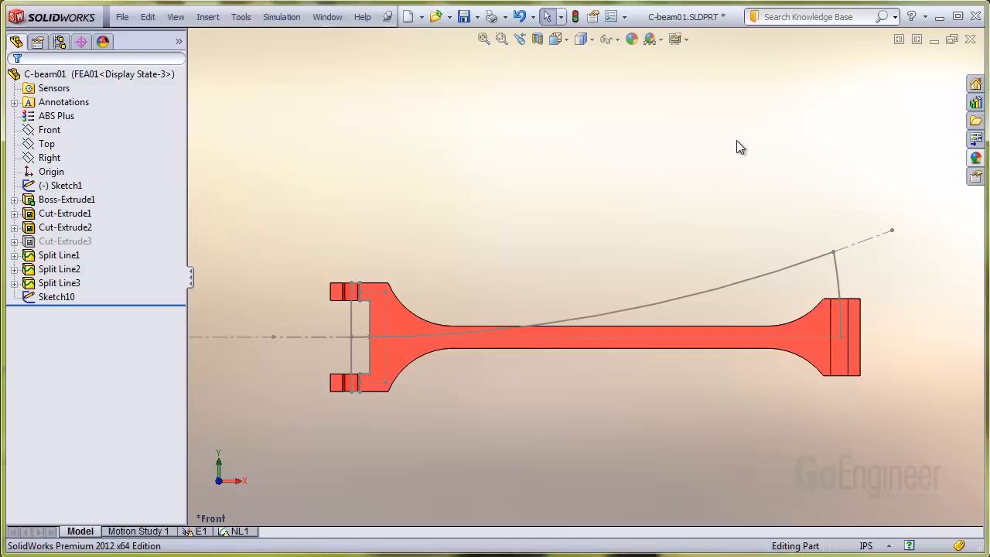
- Start a Flex feature on the C-beam from the Insert menu
left_click(208, 15)
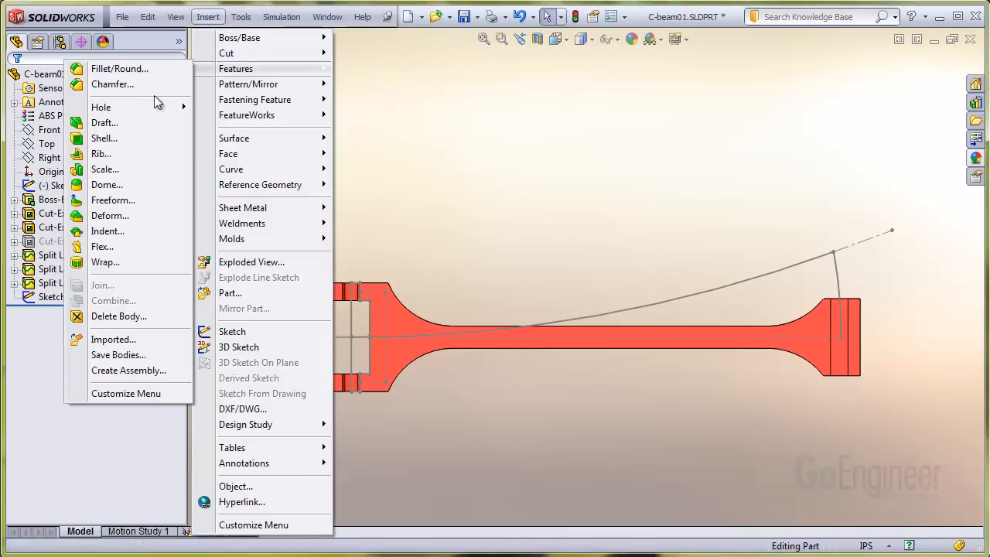
left_click(102, 246)
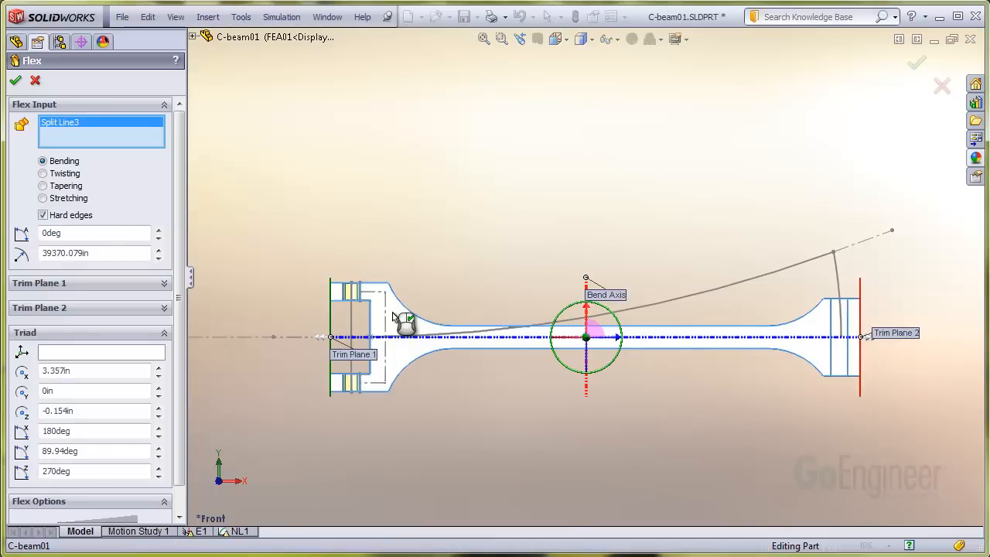
mouse_move(544, 283)
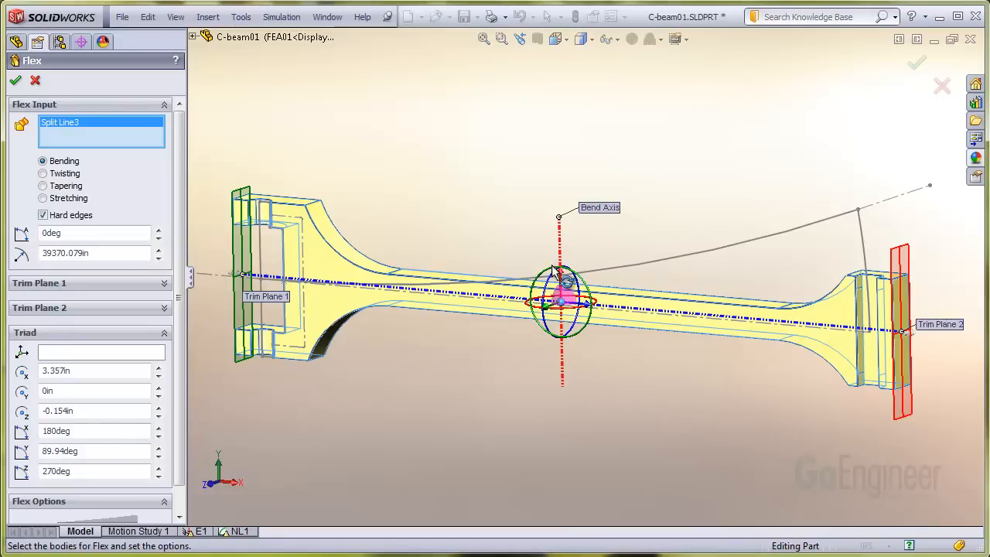
- Rotate the flex triad 90 degrees so the bend axis runs across the beam
right_click(556, 290)
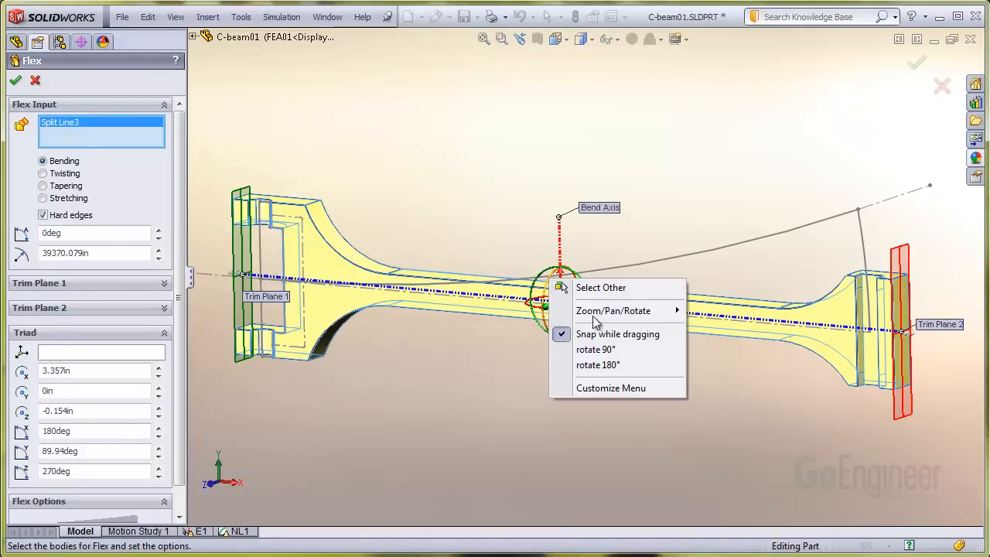
left_click(596, 365)
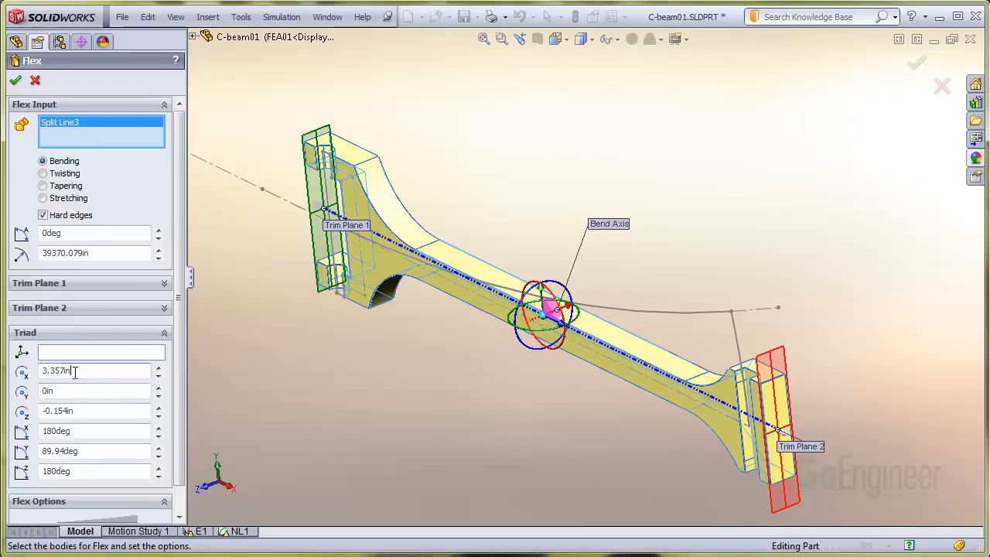
- Zero the flex triad position so the bend center sits at the beam's fixed end
type("0in")
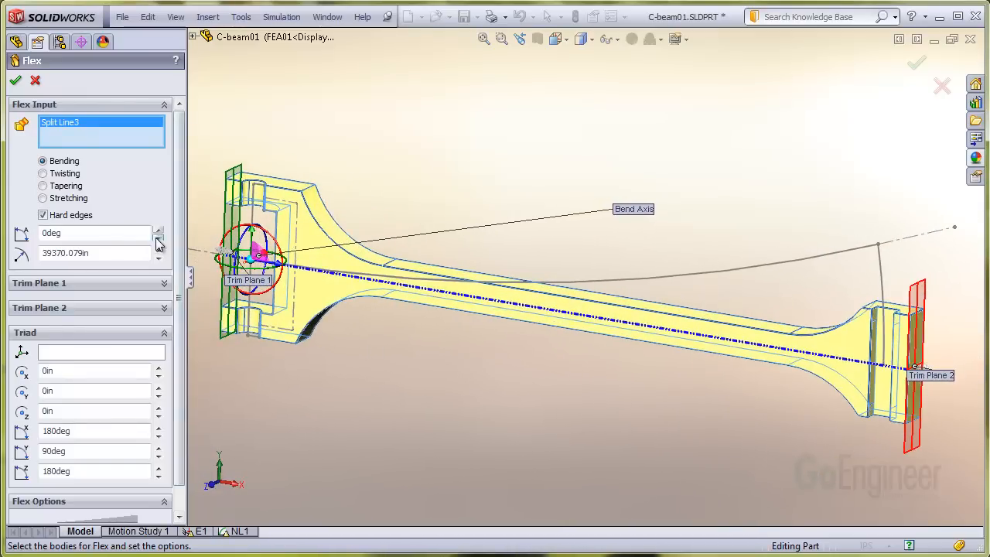
- Bend the beam with a -20deg flex angle, confirm Flex1, and show the NL1 study mesh
left_click(158, 237)
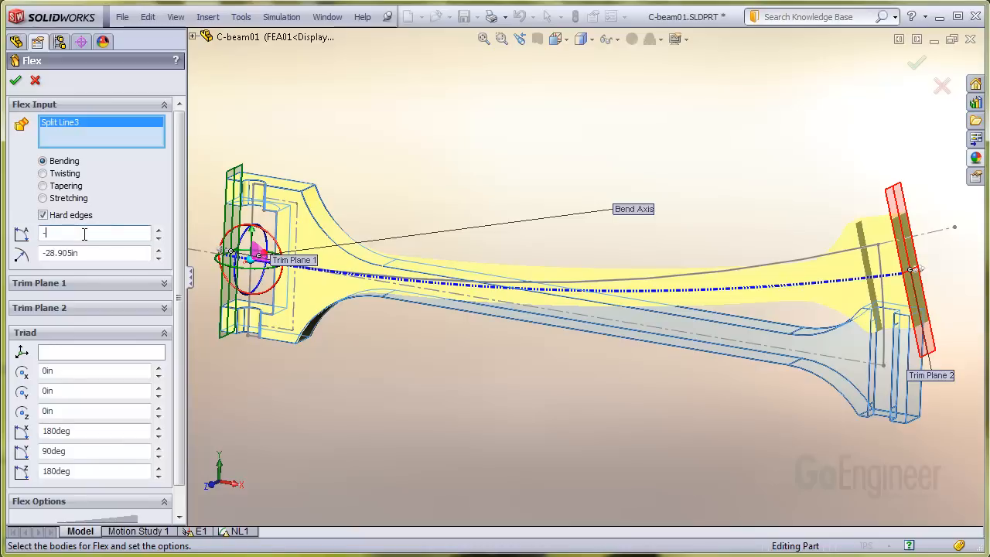
type("-20deg")
left_click(95, 252)
type("-20.1")
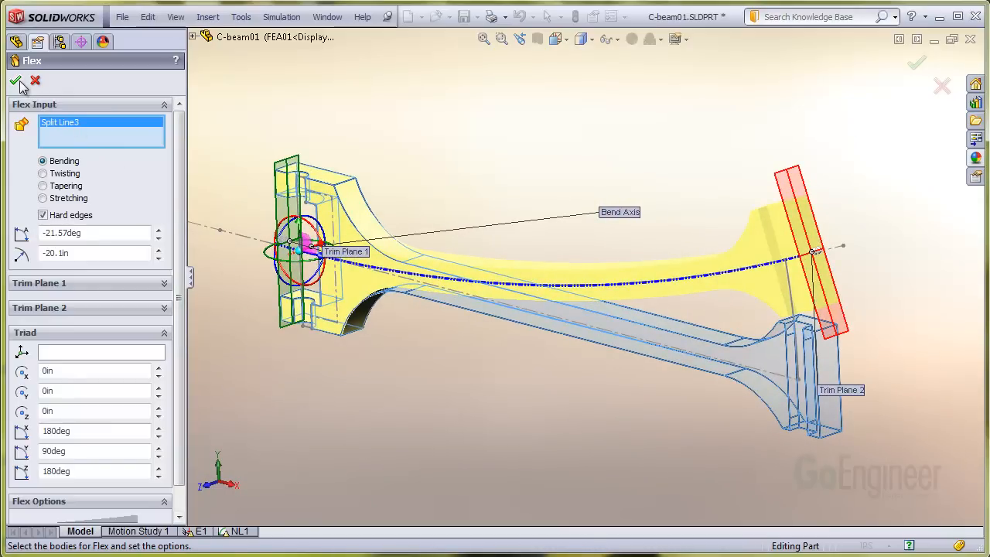
left_click(14, 81)
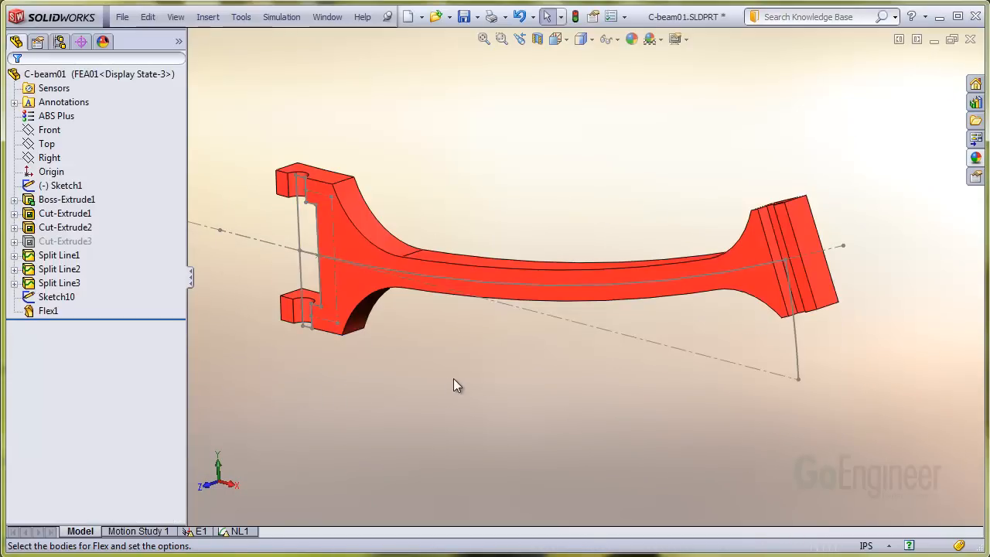
left_click(235, 530)
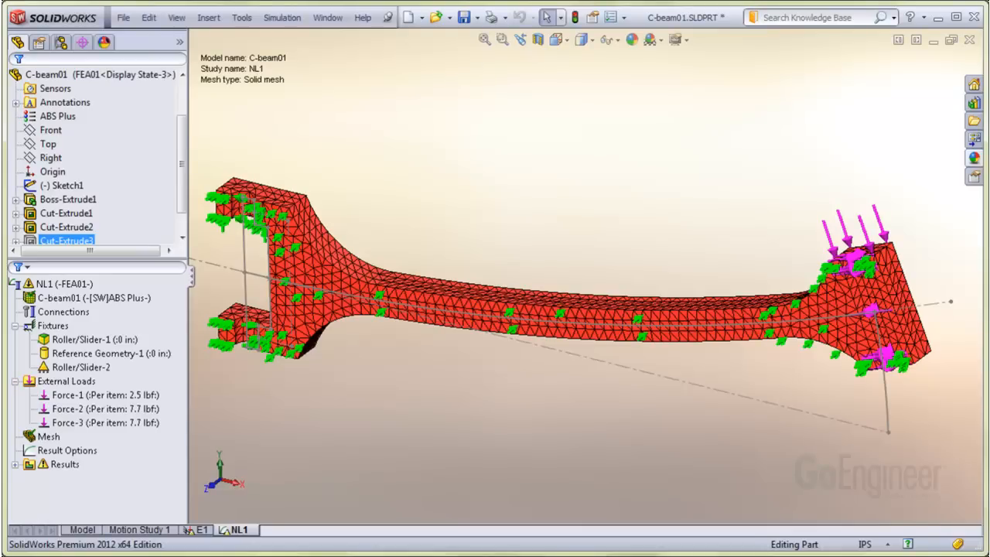